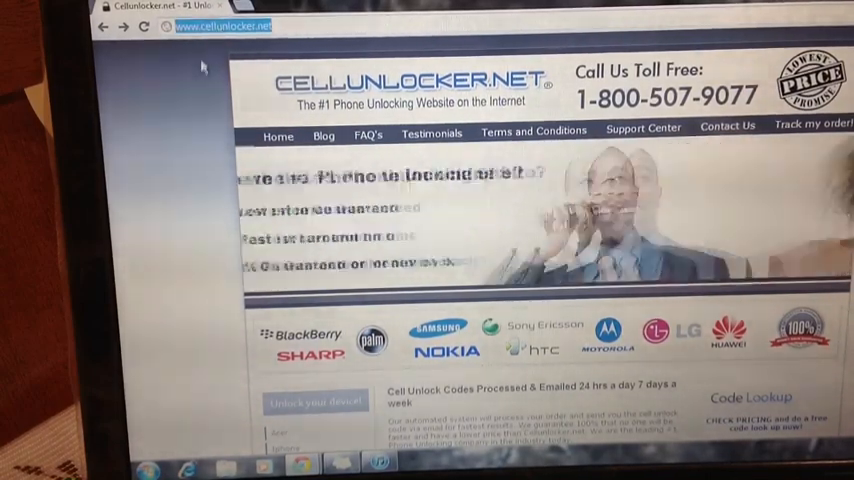
Select iPhone 4S on AT&T/Cingular and begin entering the IMEI number.
scroll(down, 3)
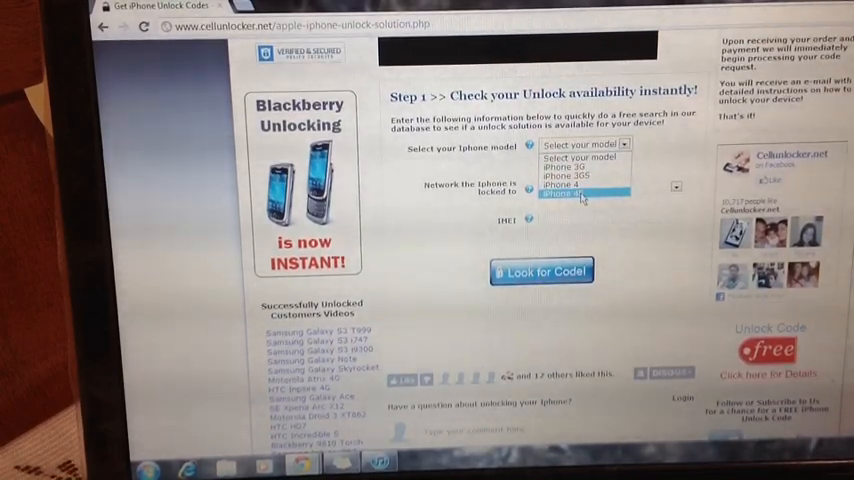
click(580, 192)
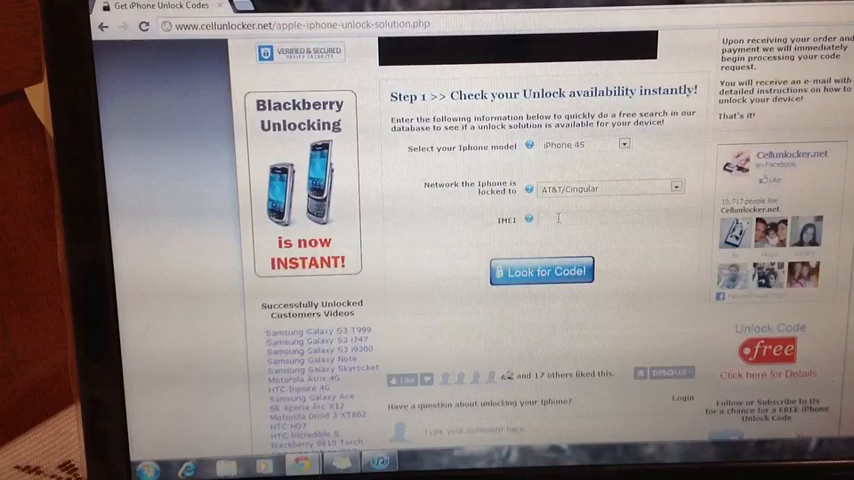
click(528, 220)
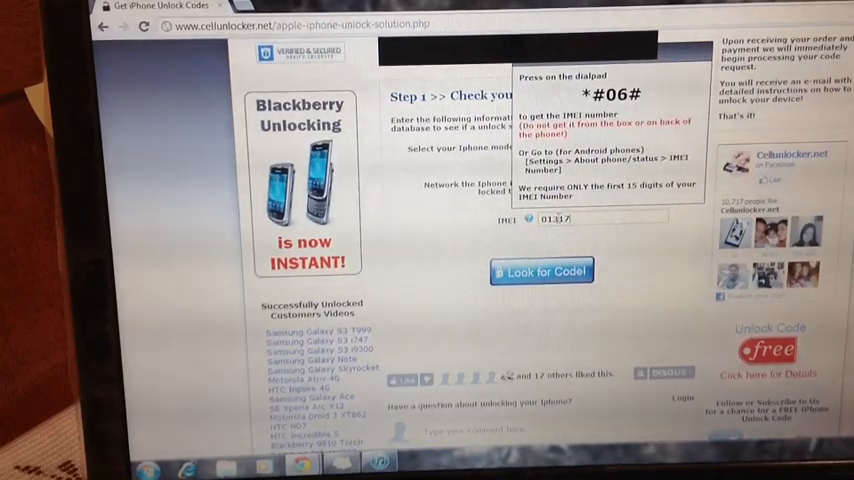
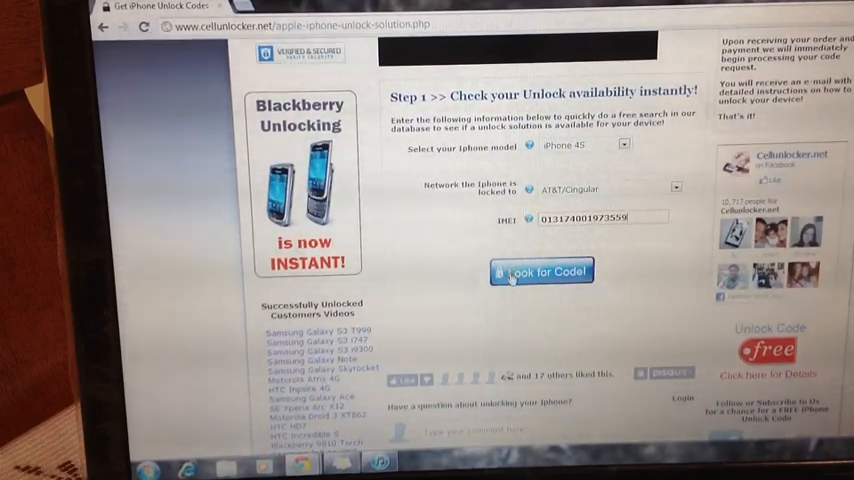
click(542, 272)
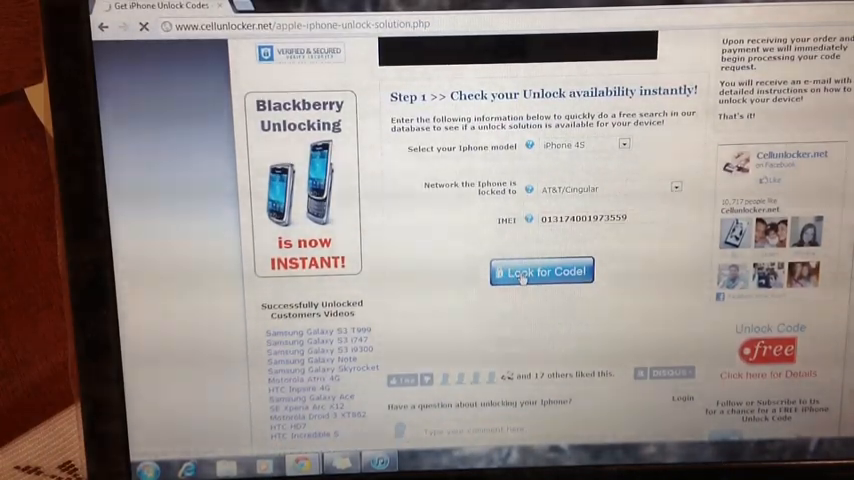
click(542, 272)
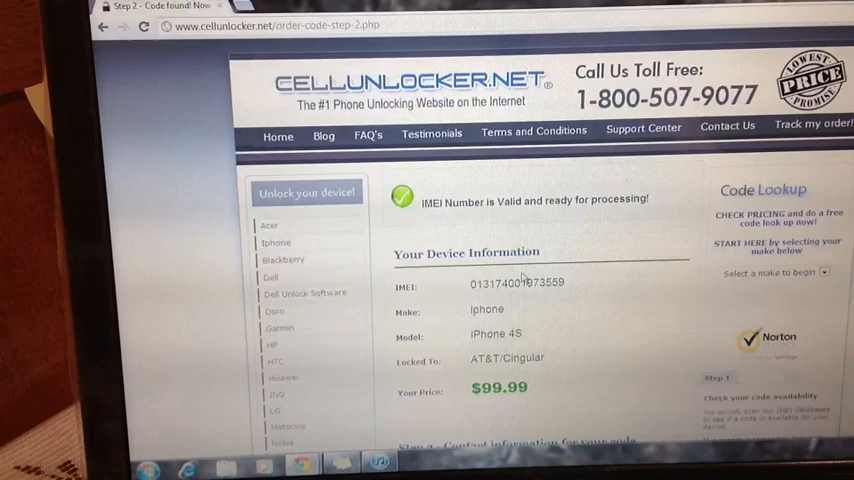
scroll(down, 3)
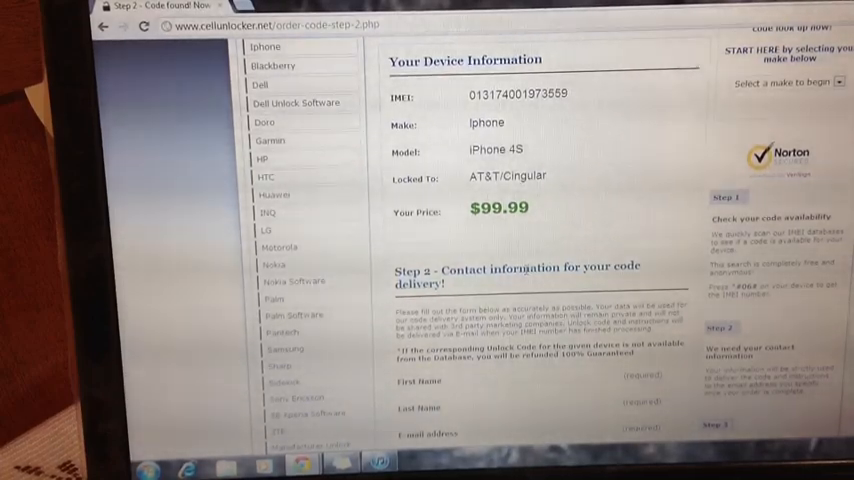
scroll(down, 3)
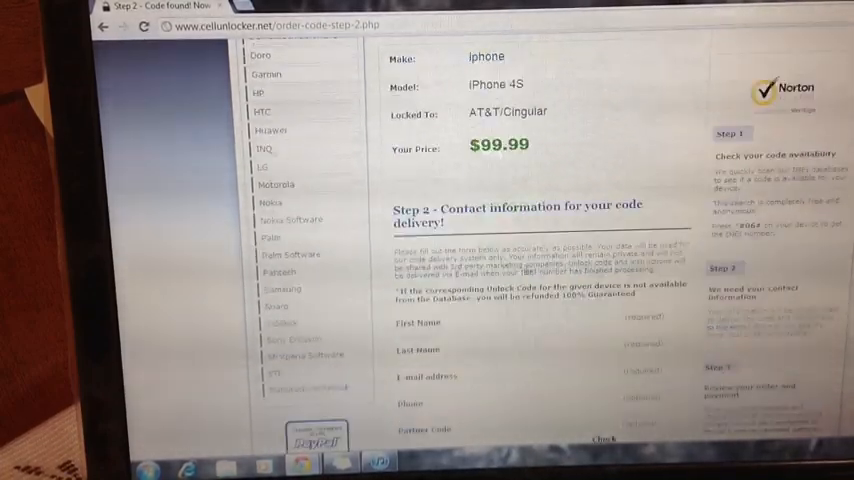
scroll(down, 3)
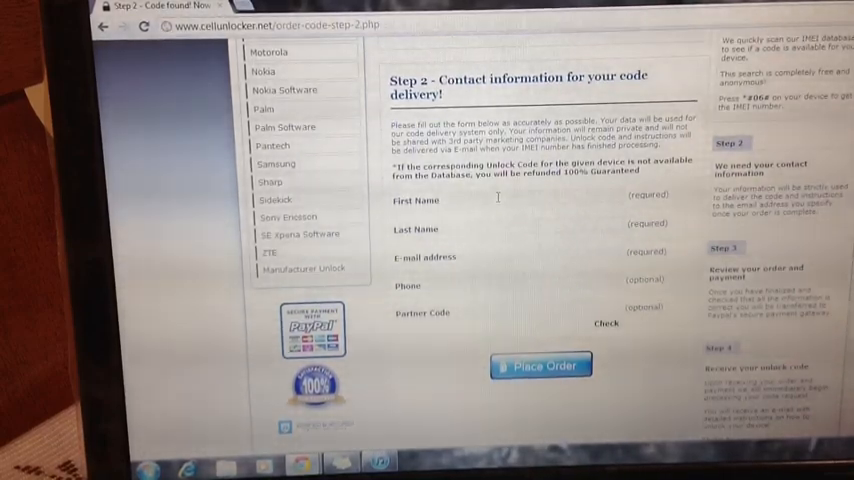
click(544, 200)
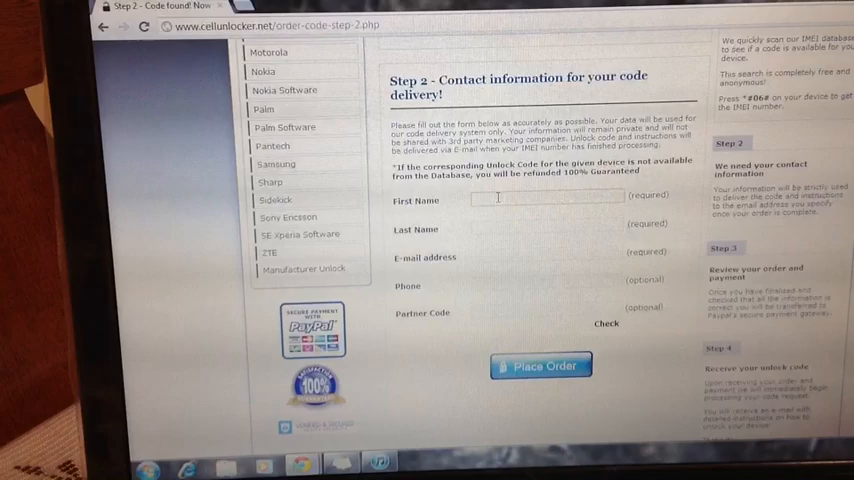
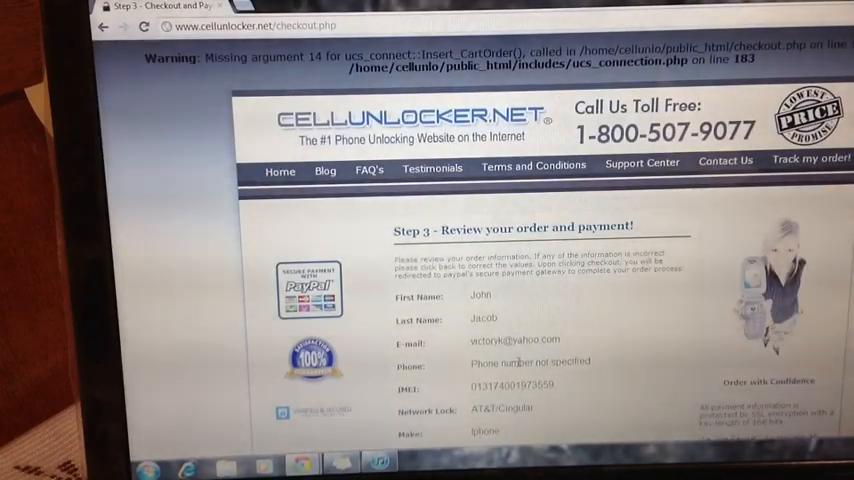
Accept the 'I have read and accept the terms and conditions' checkbox on the review page.
scroll(down, 3)
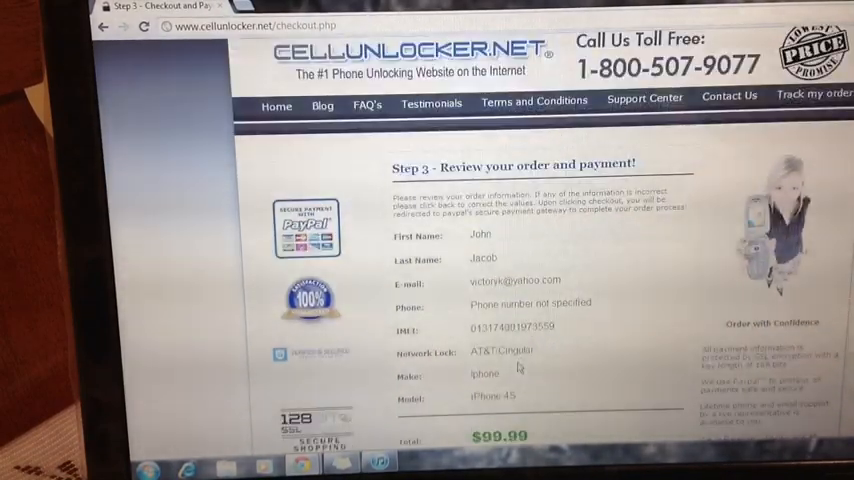
scroll(down, 3)
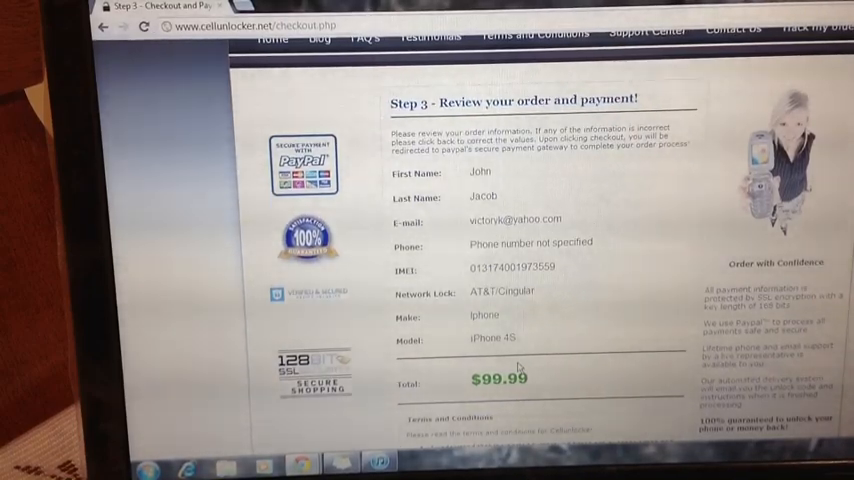
scroll(down, 3)
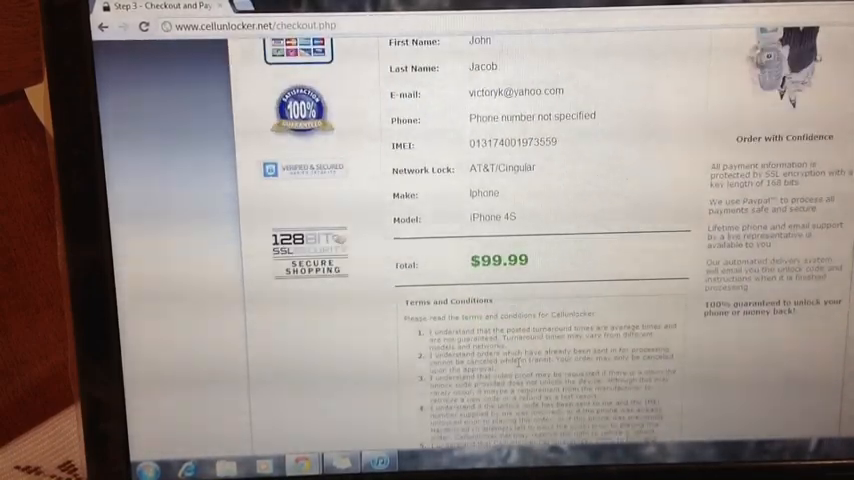
scroll(down, 3)
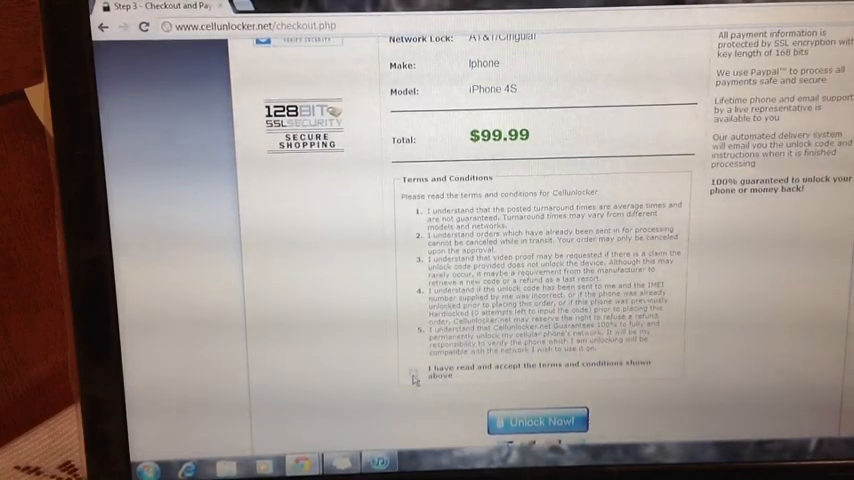
click(412, 372)
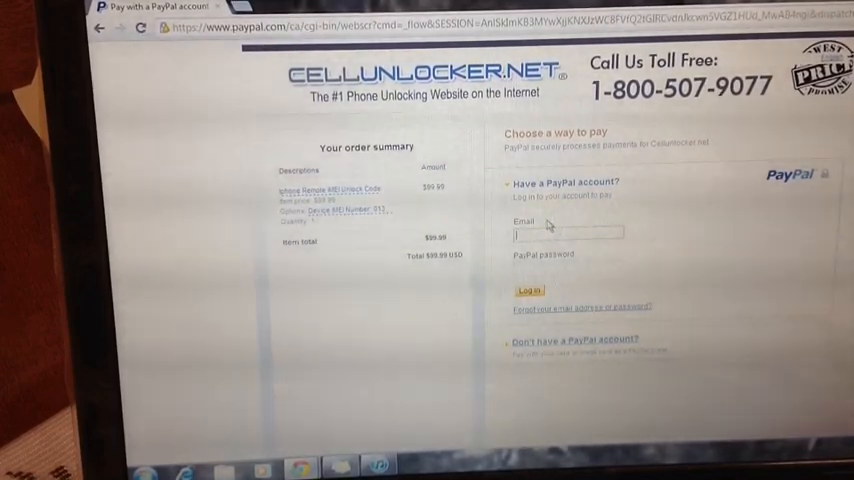
mouse_move(544, 300)
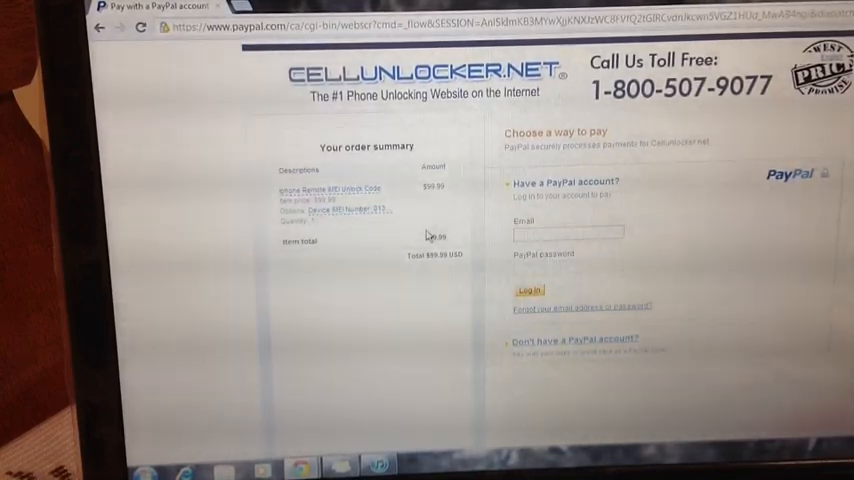
Proceed with Unlock Now to the PayPal checkout showing the $99.99 order summary.
click(568, 232)
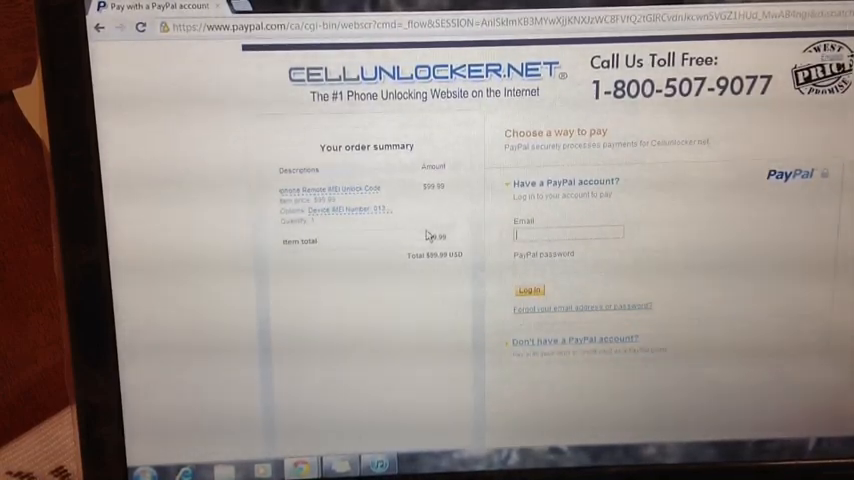